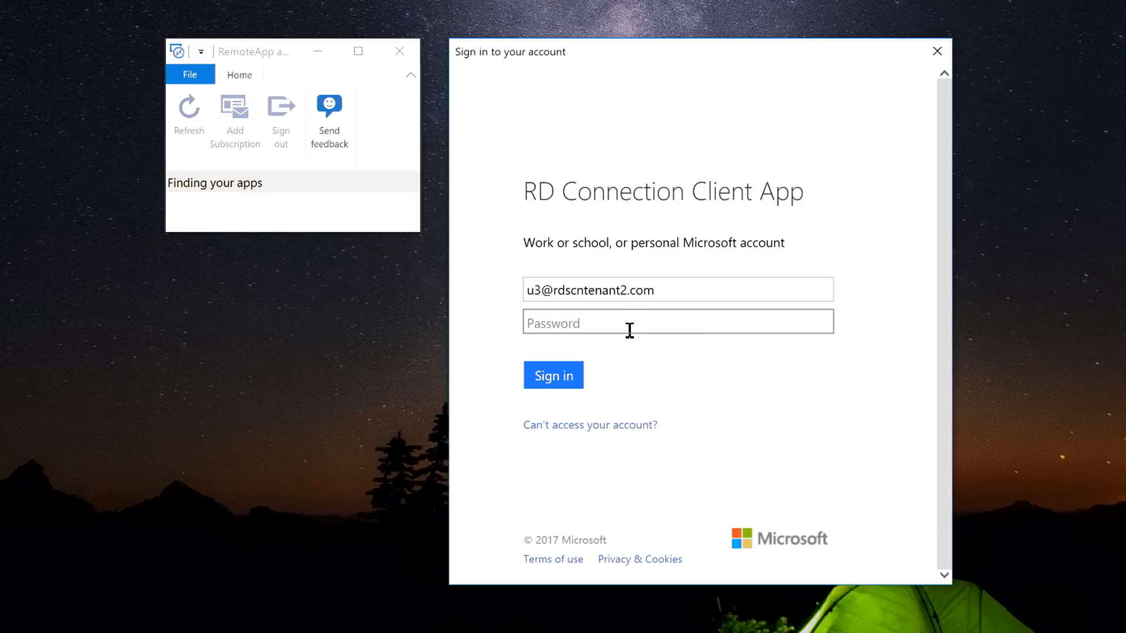
type("password")
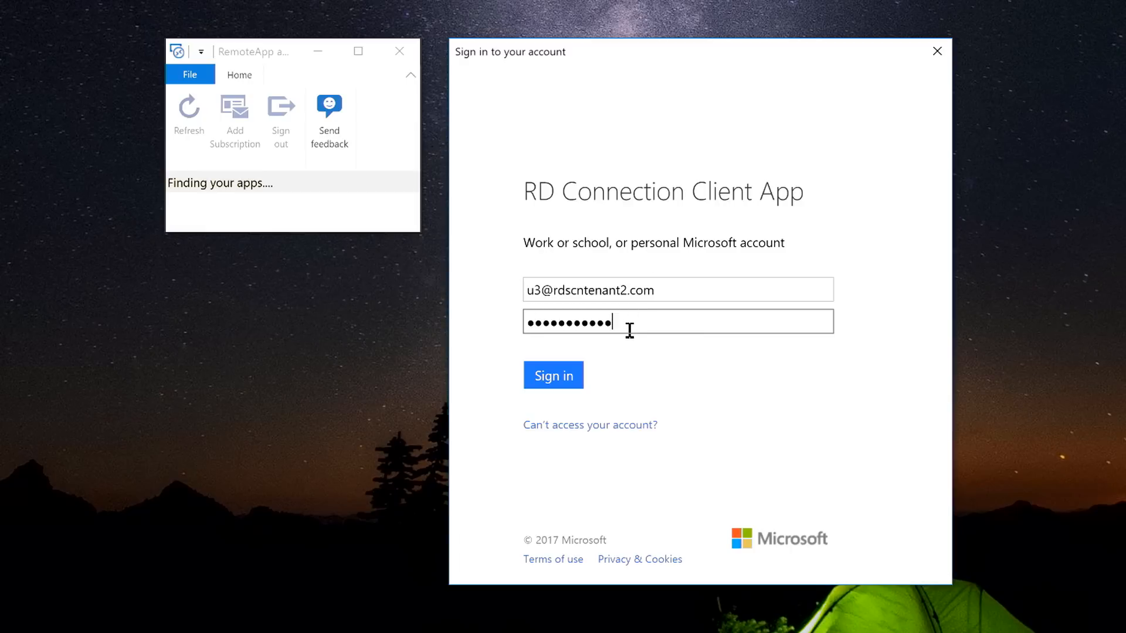
type("•")
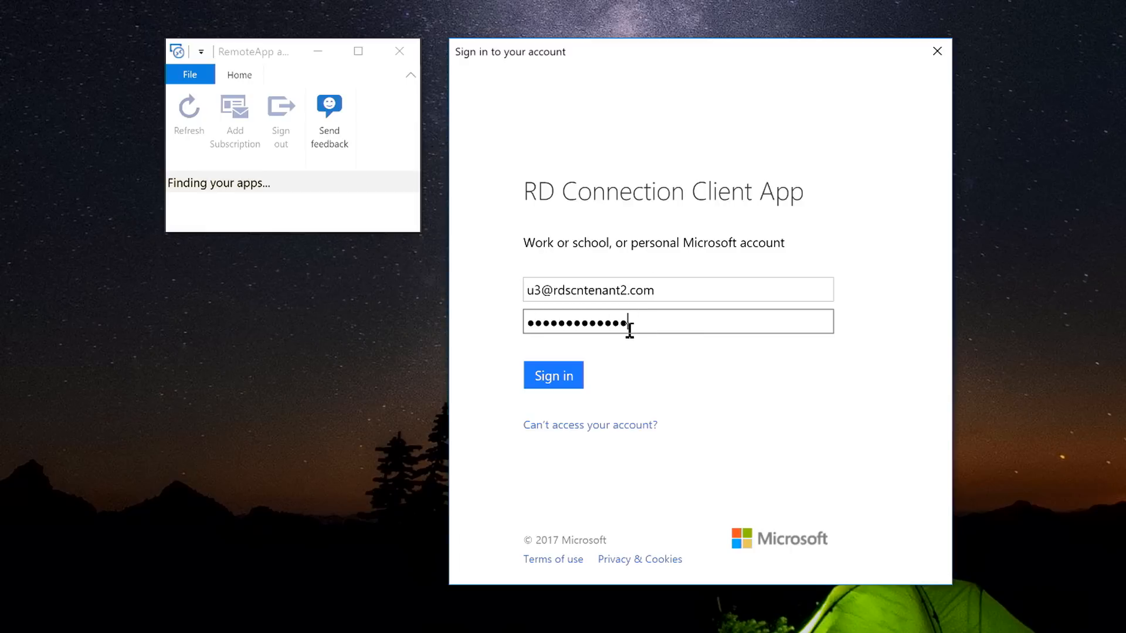
left_click(553, 375)
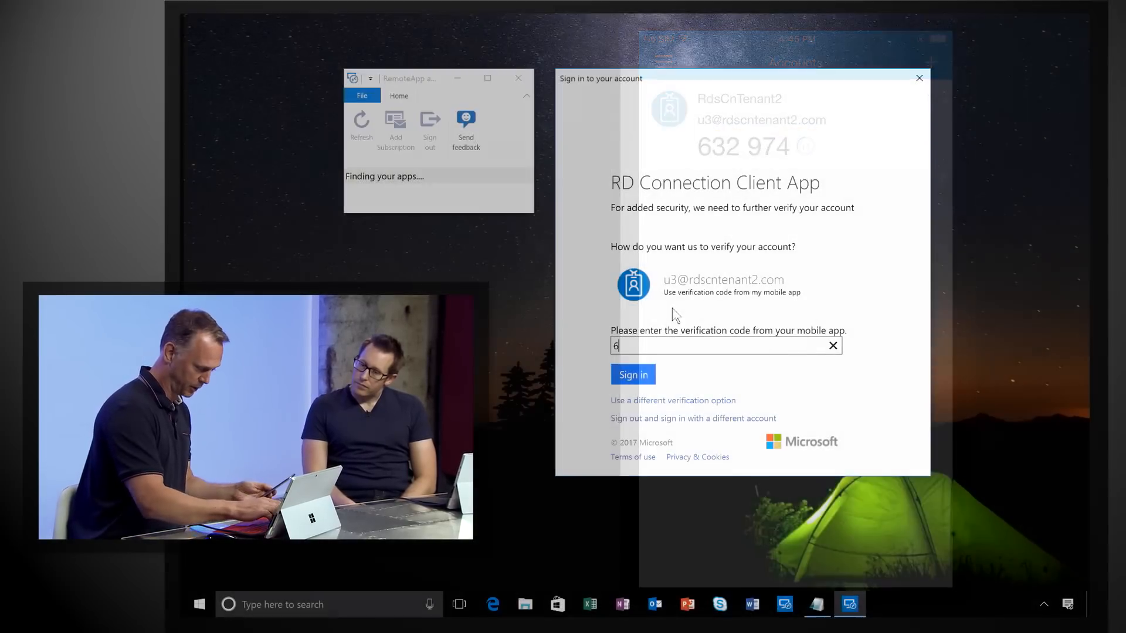
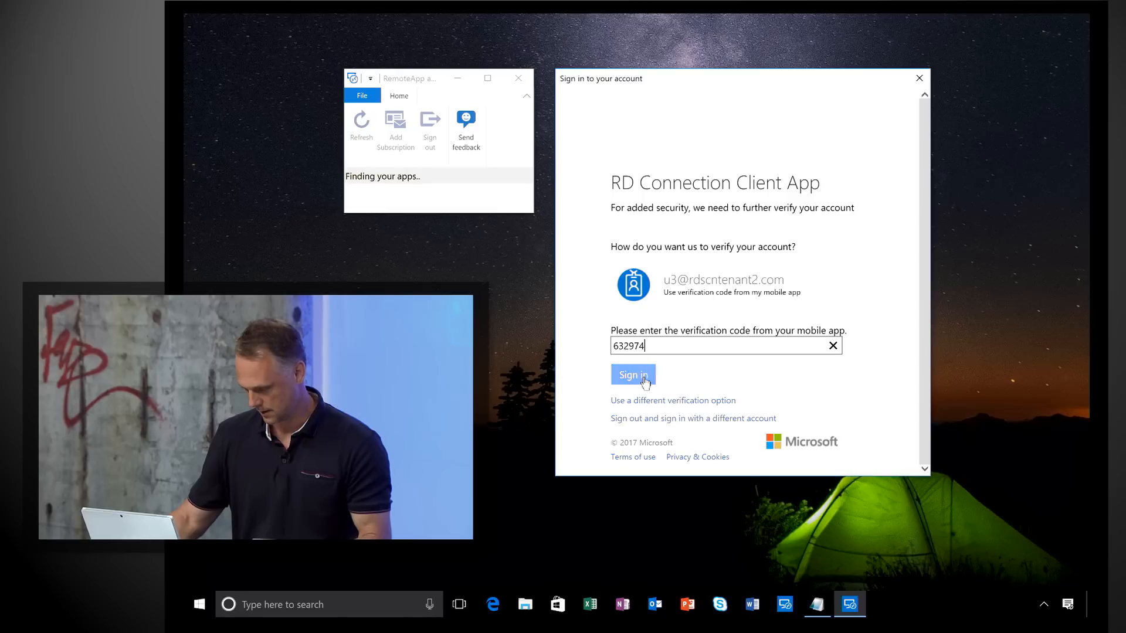
left_click(632, 374)
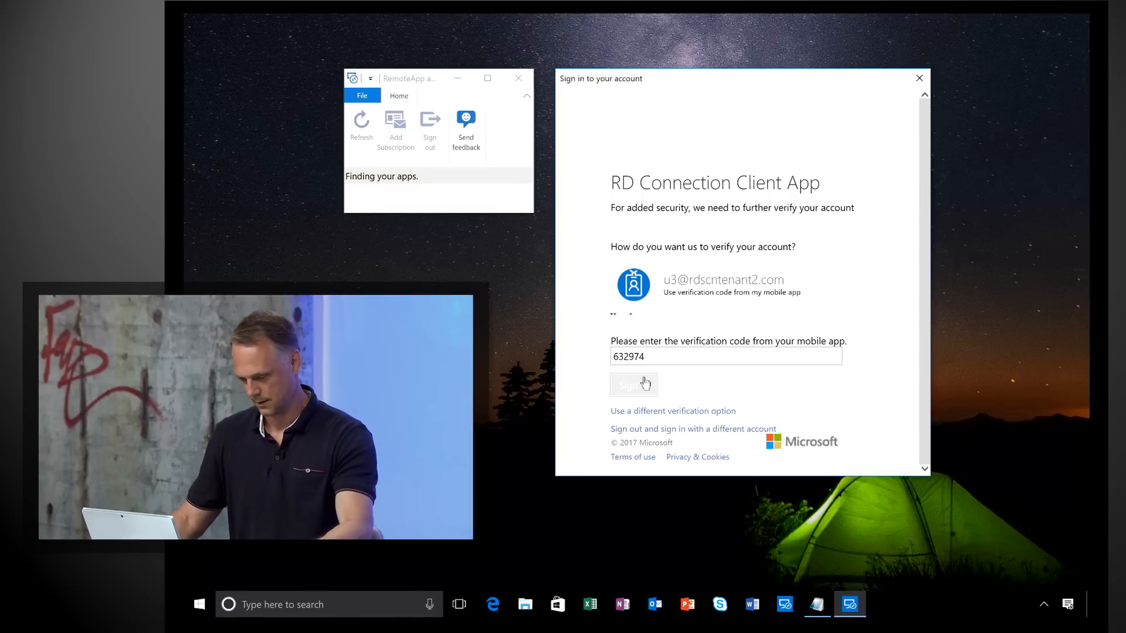
left_click(630, 385)
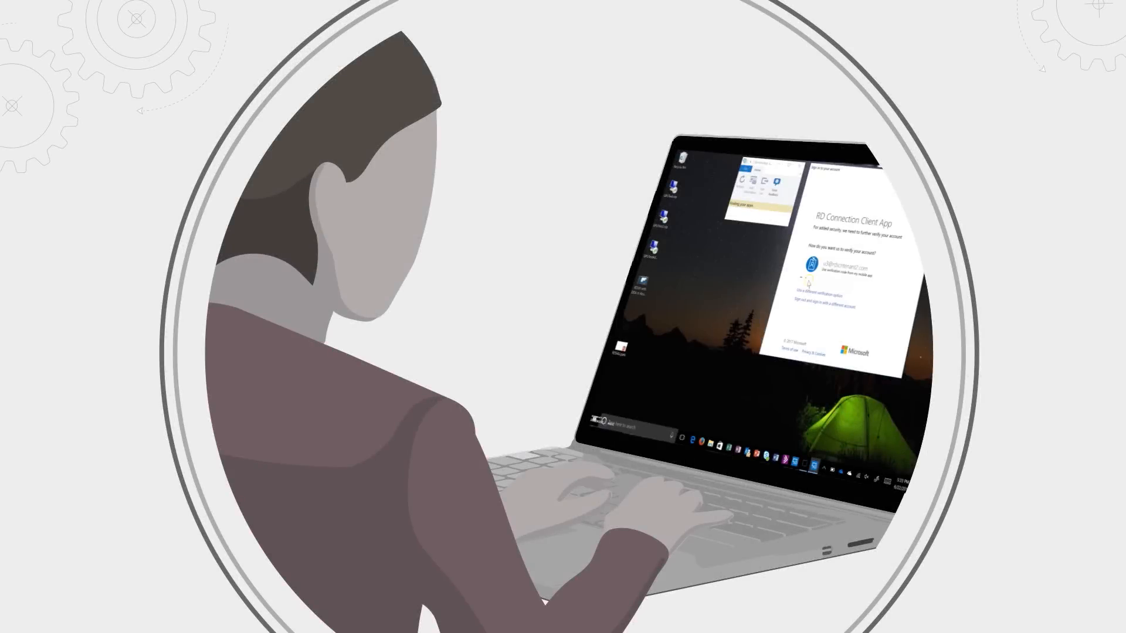
left_click(832, 276)
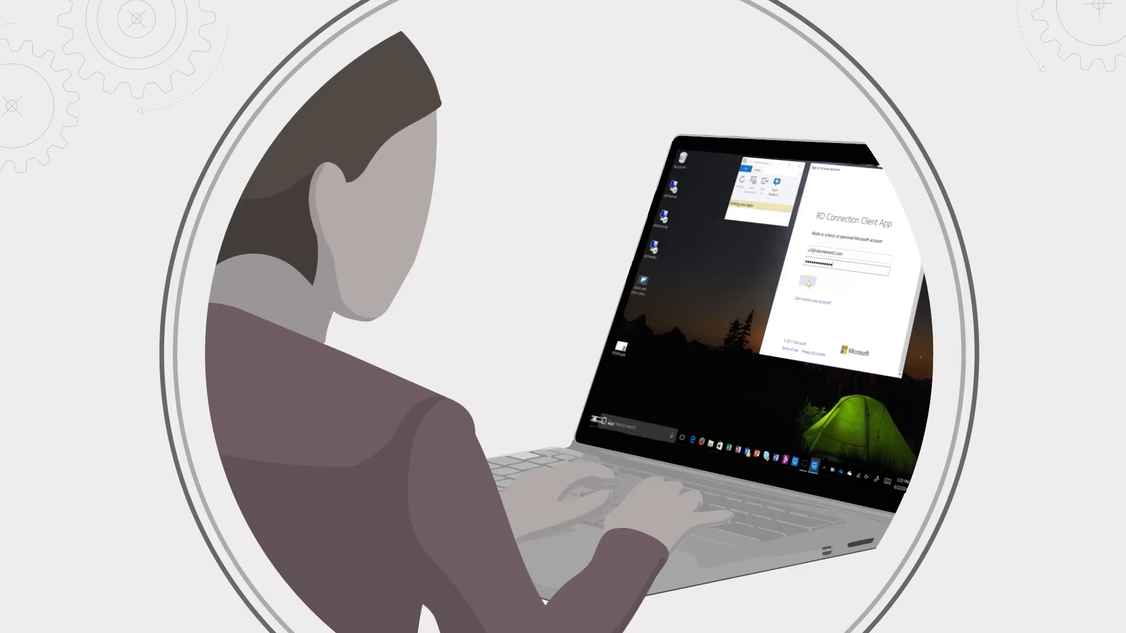
left_click(825, 277)
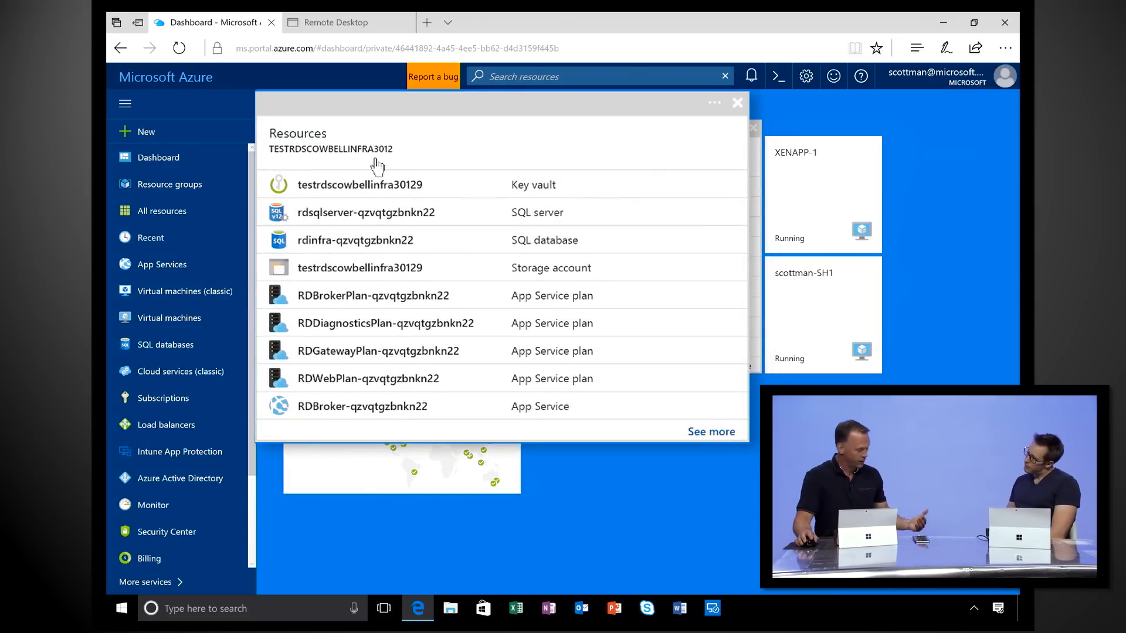
mouse_move(387, 147)
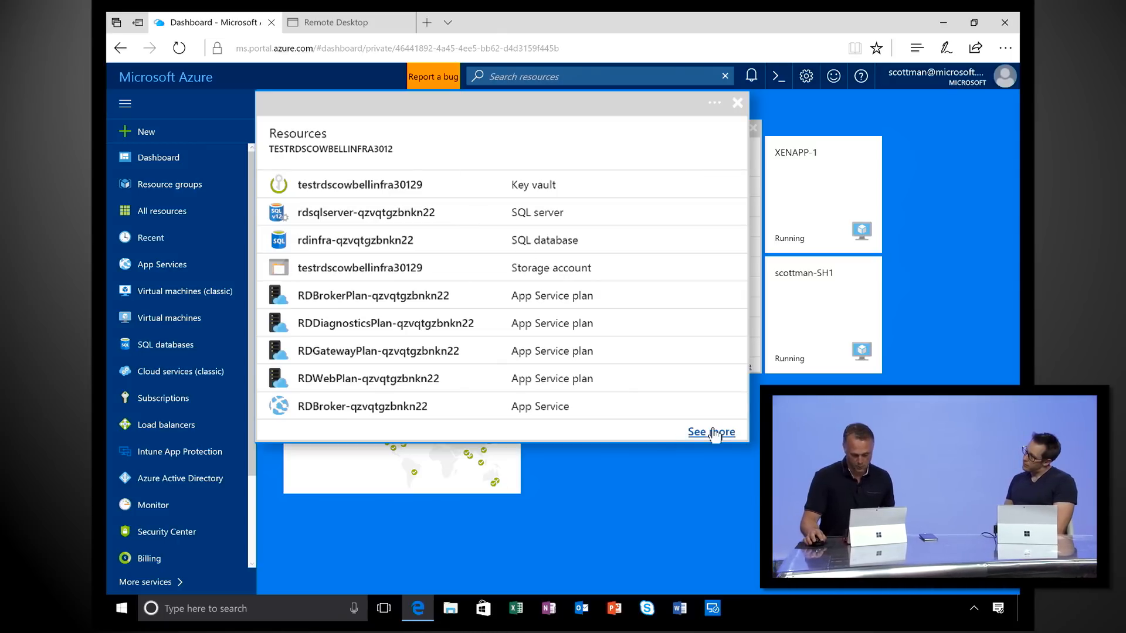
Step: Show all 12 TestRDSCowbellinfra3012 resources in the resource group overview blade
left_click(710, 432)
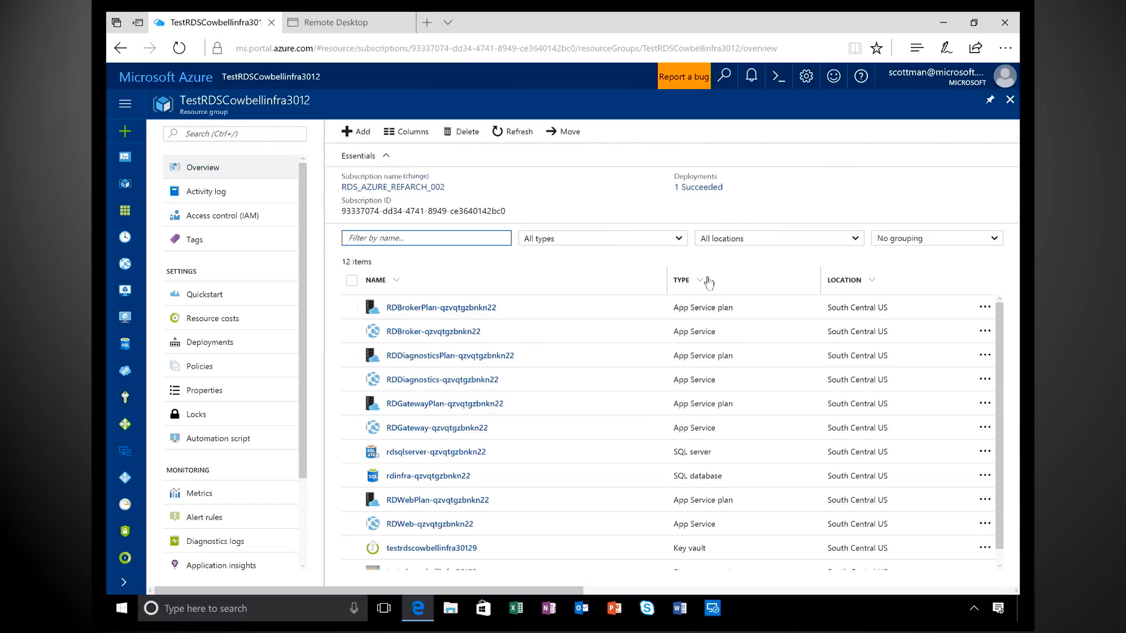
Step: Sort the resource group's resources by type and scroll through the grouped list
left_click(682, 279)
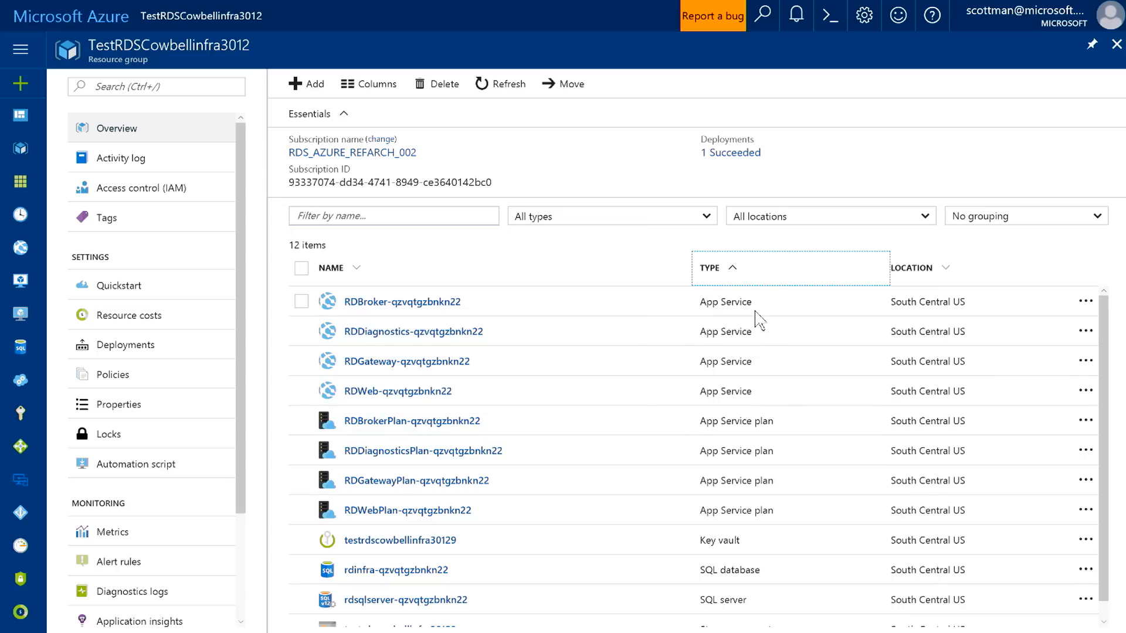
mouse_move(482, 310)
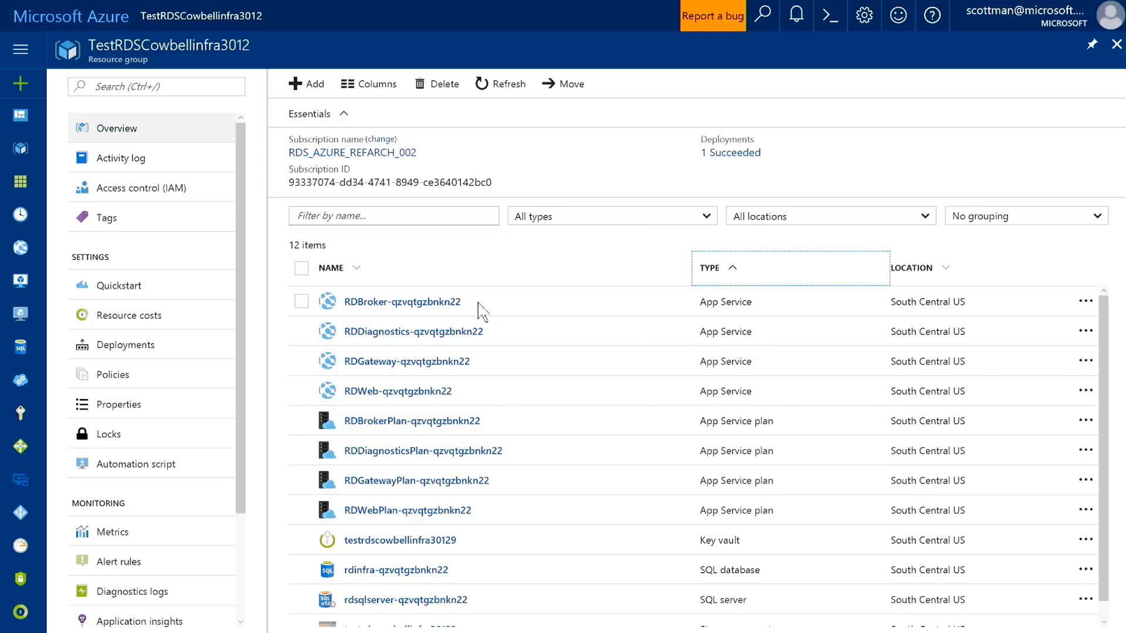
mouse_move(413, 330)
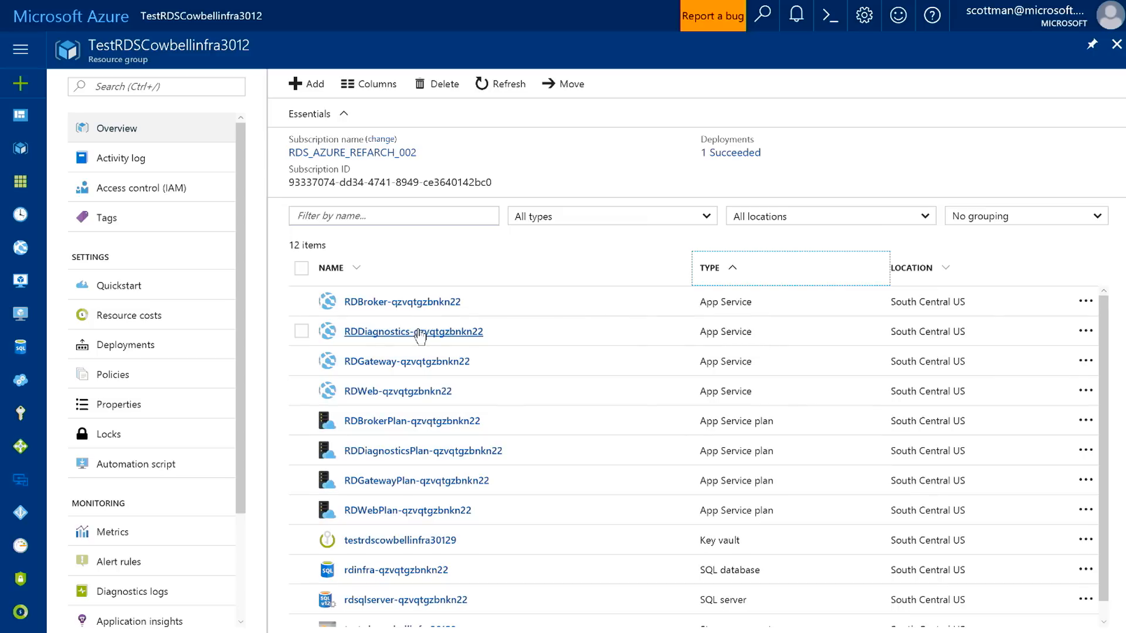
mouse_move(413, 397)
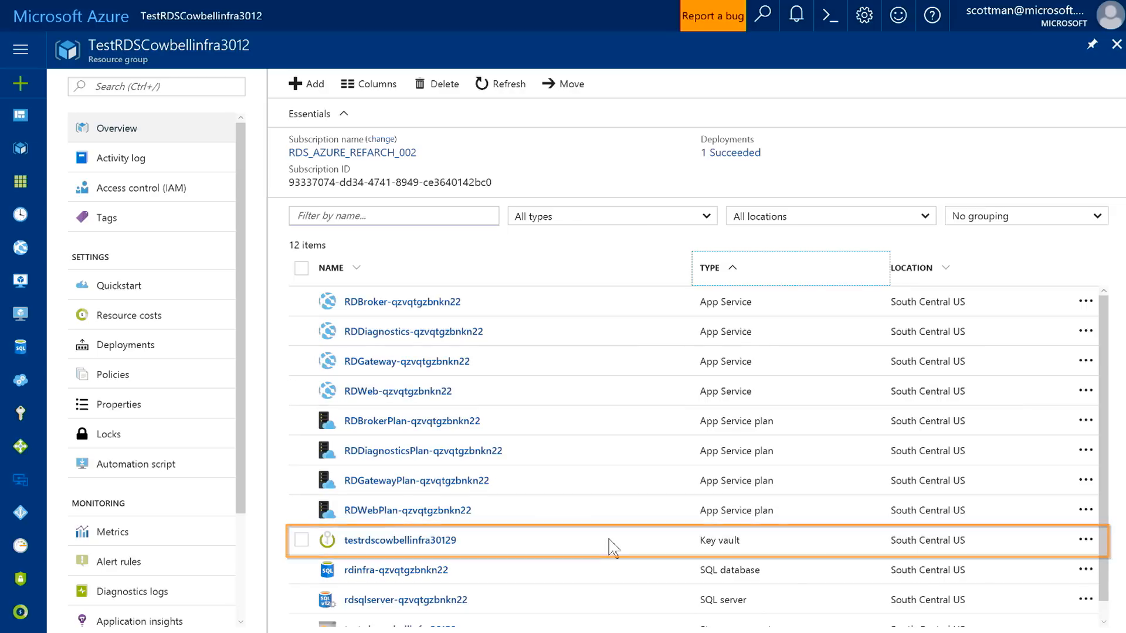
scroll("down", 3)
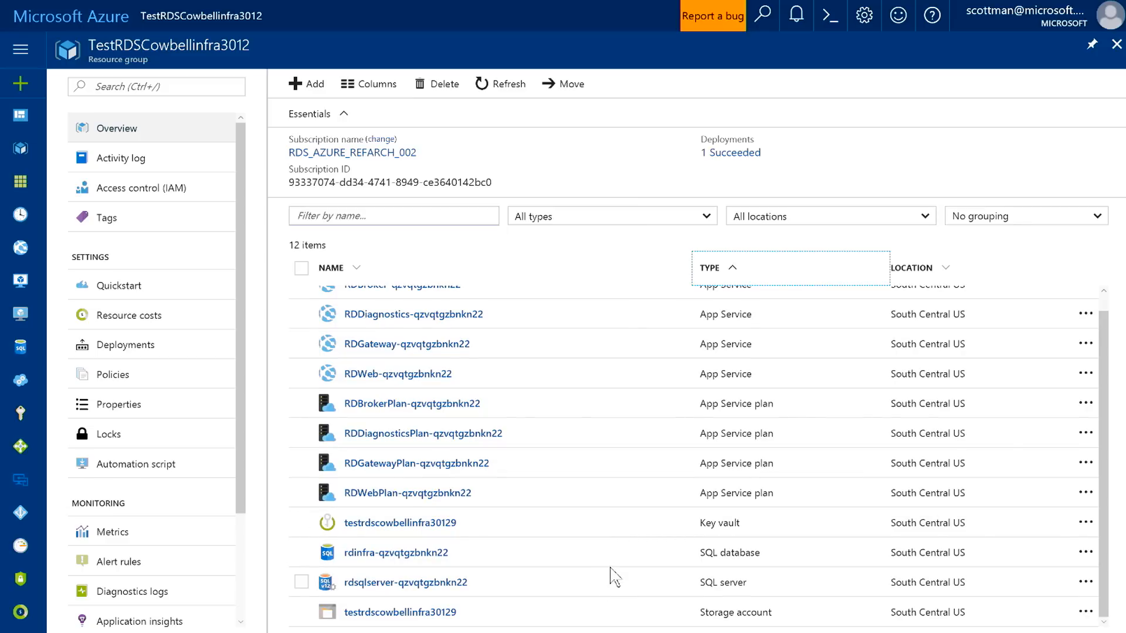
mouse_move(620, 559)
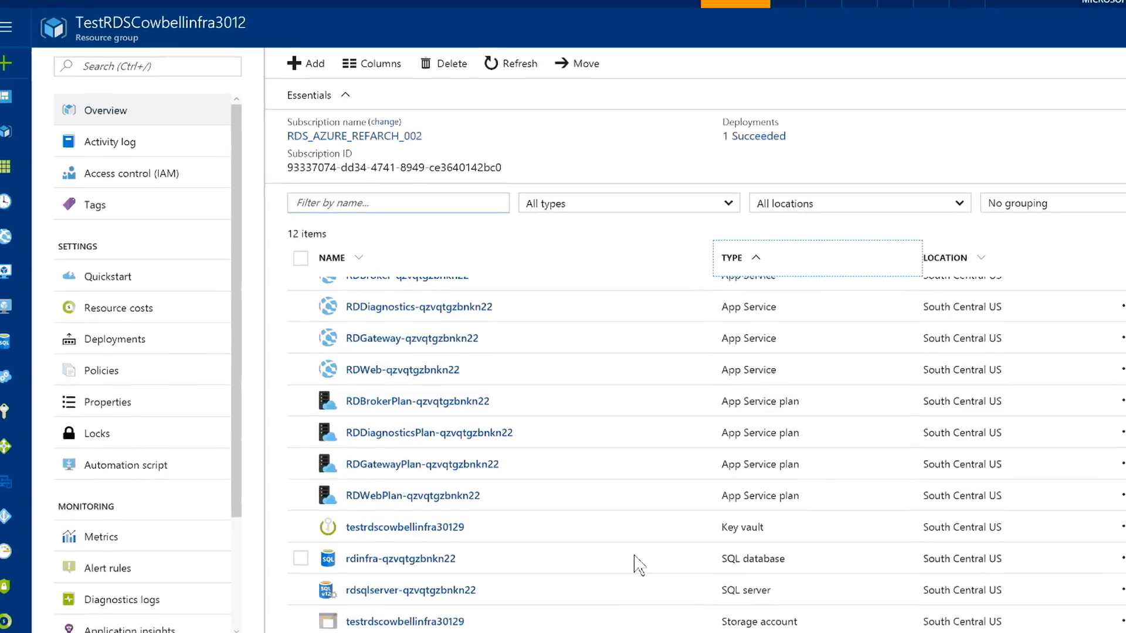
scroll("up", 3)
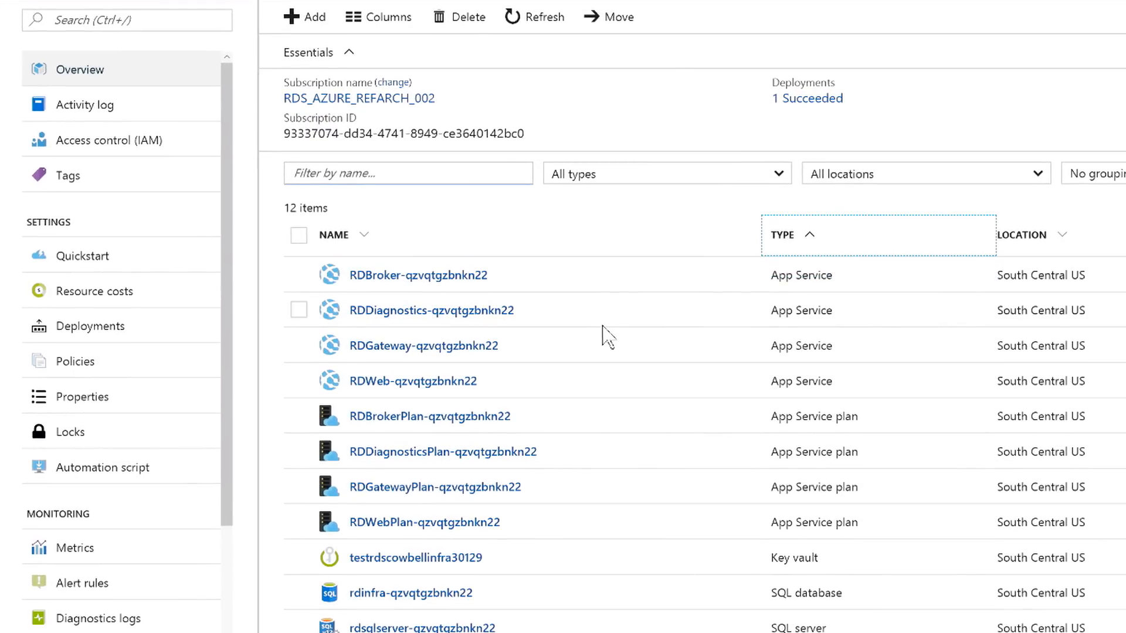
mouse_move(428, 381)
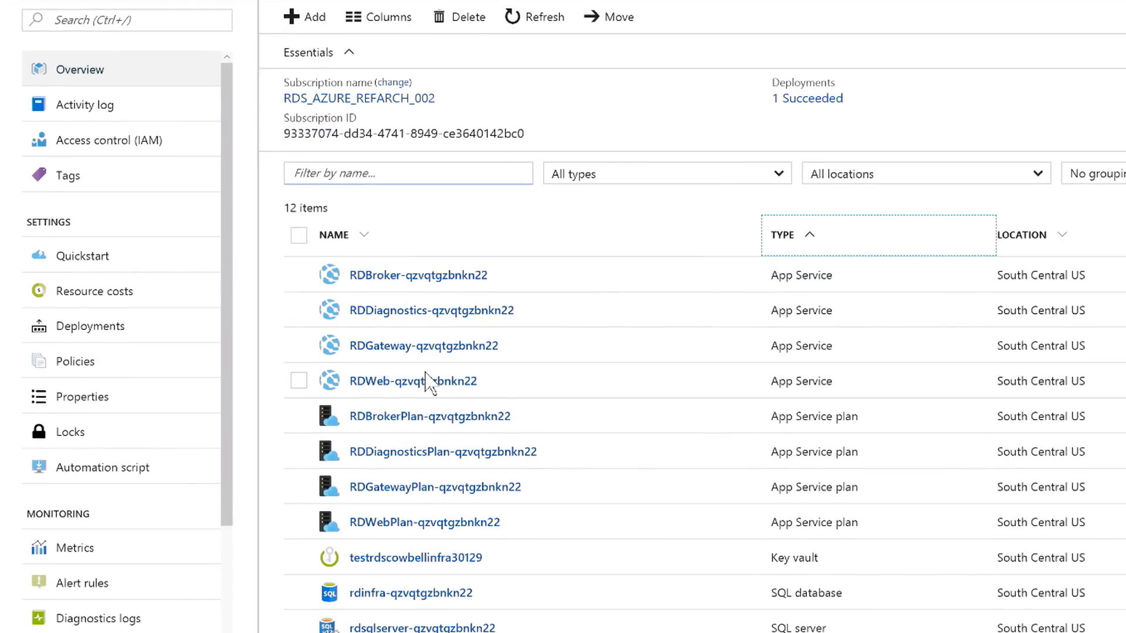
mouse_move(406, 388)
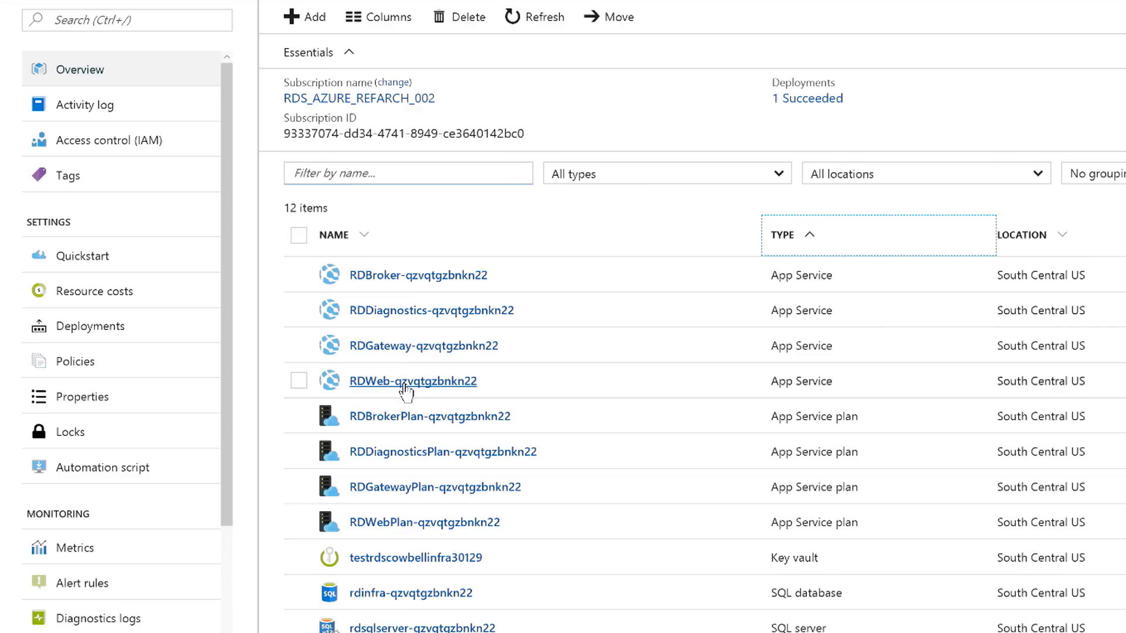
Step: Show RDWeb-qzvqtgzbnkn22's Scale out settings, highlighting the CpuPercentage > 70 rule
left_click(412, 381)
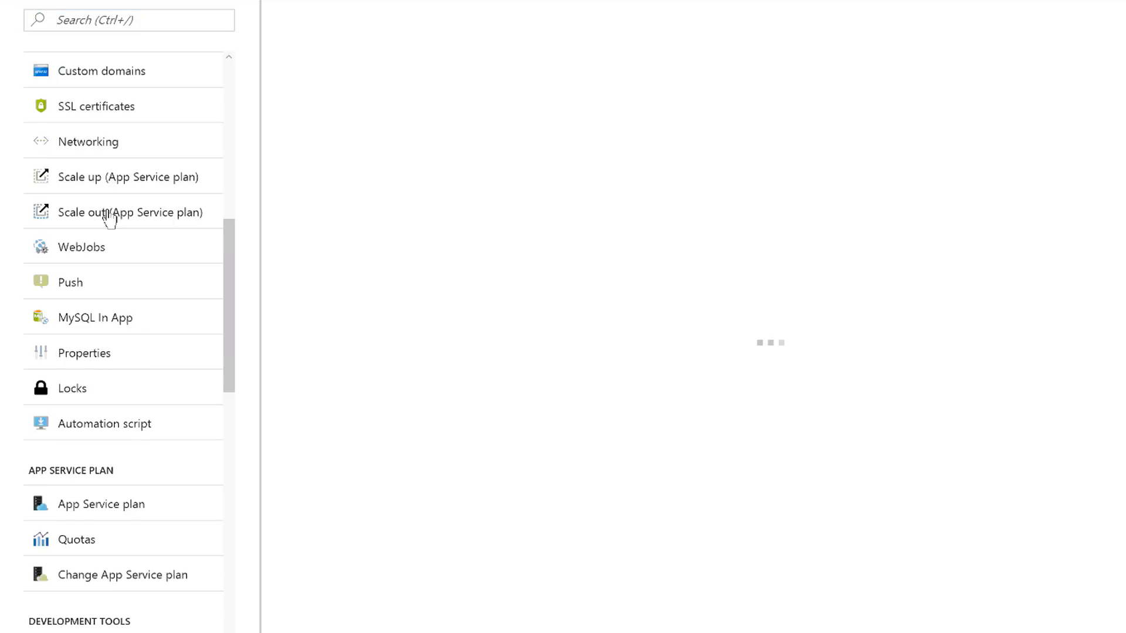
left_click(129, 212)
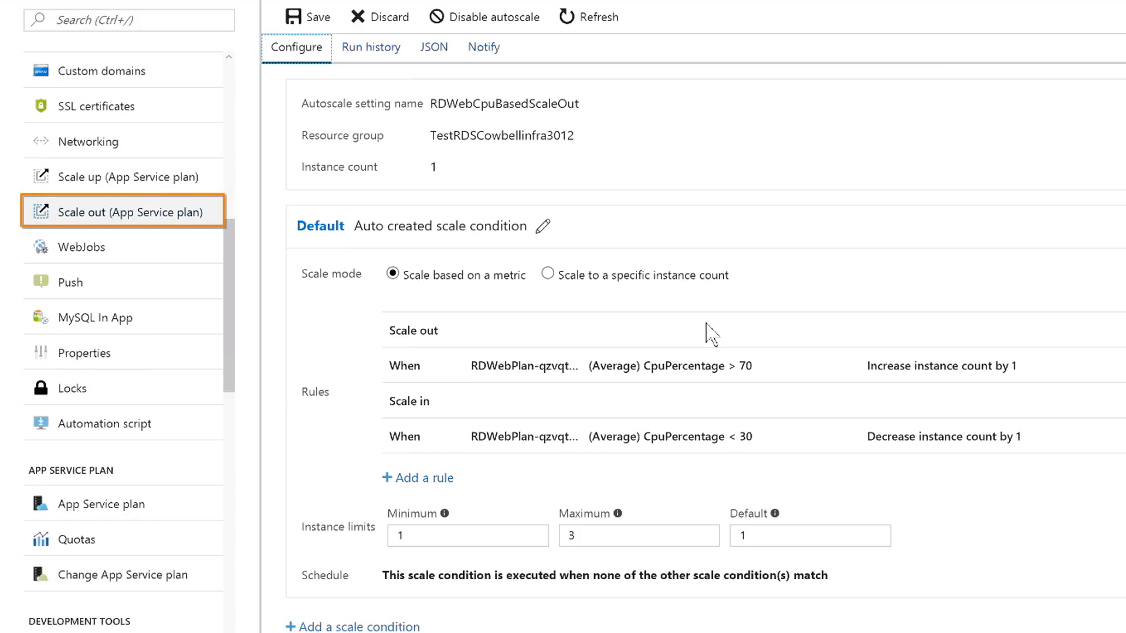
mouse_move(731, 342)
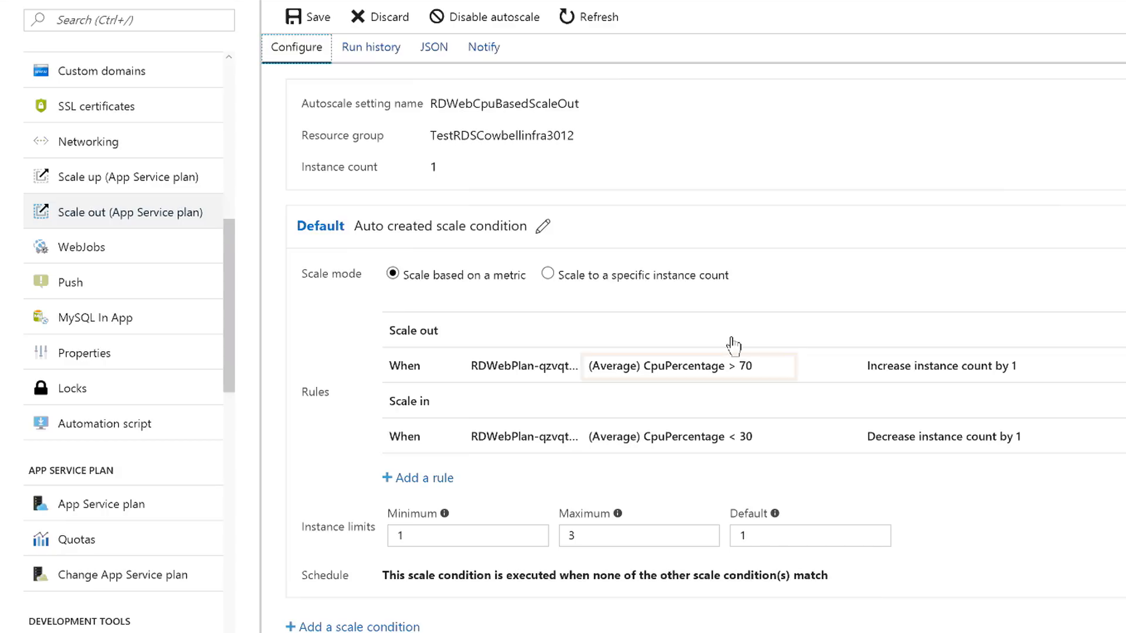
left_click(687, 365)
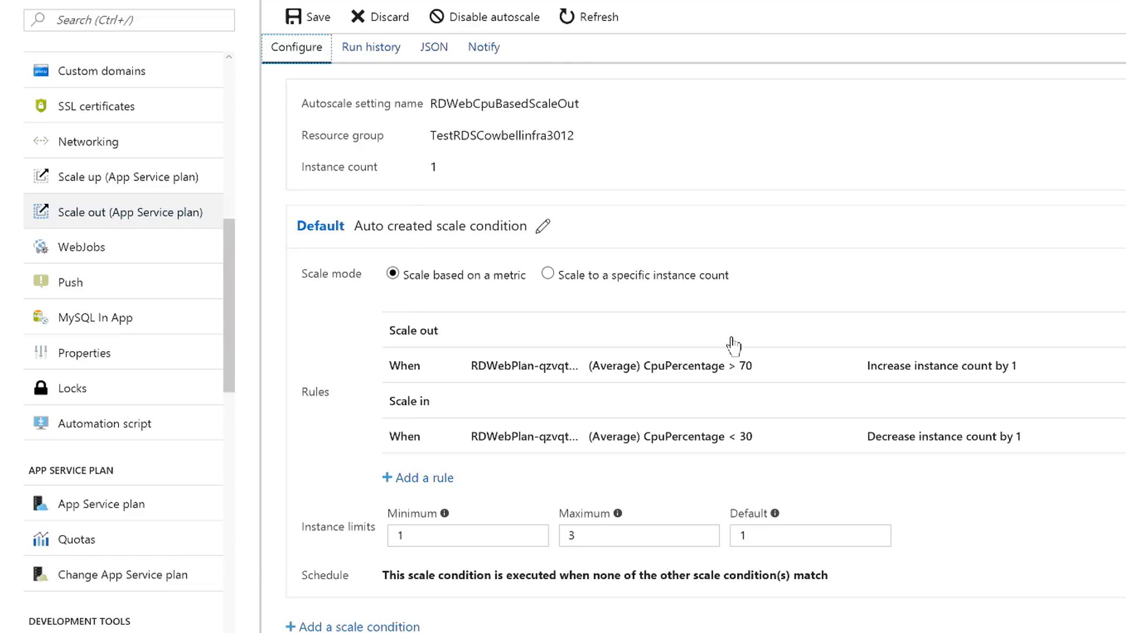
left_click(687, 436)
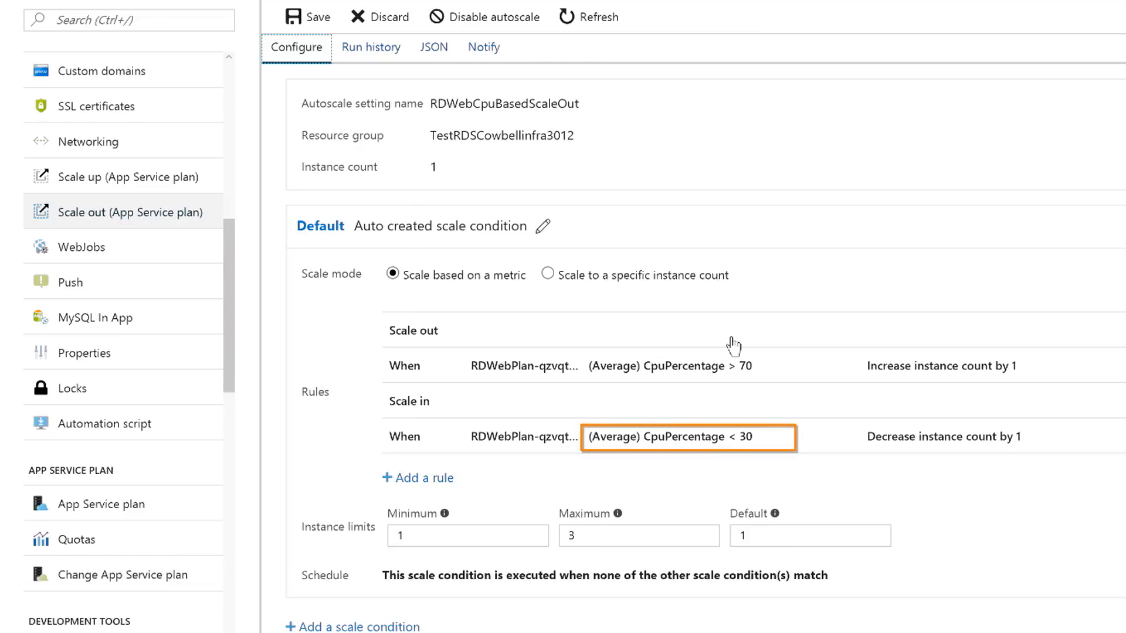
left_click(942, 437)
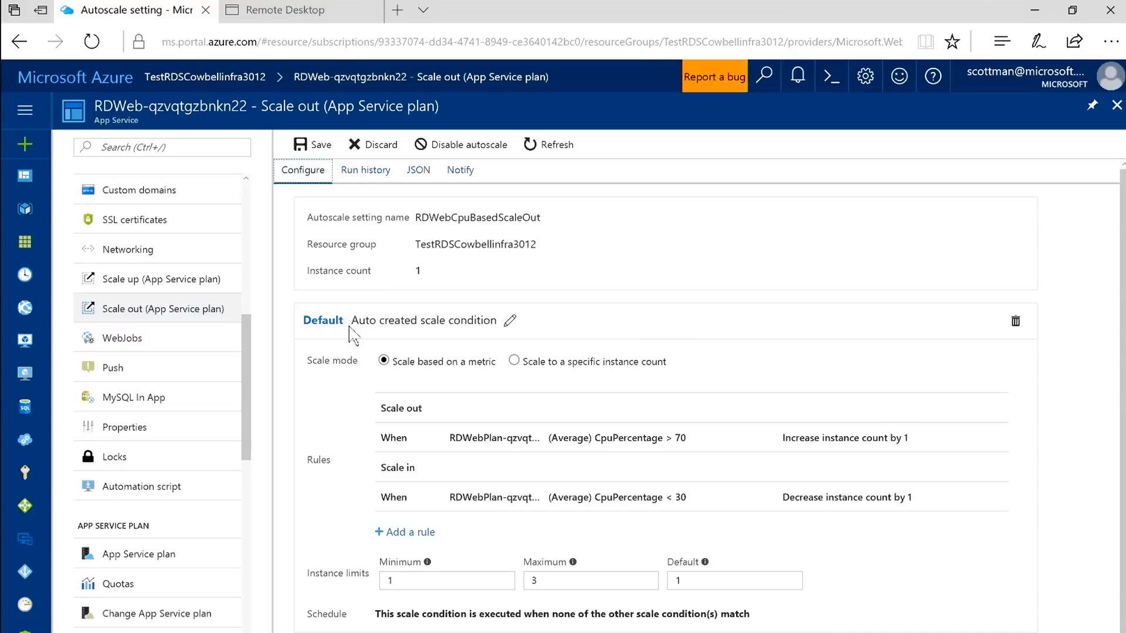
Step: Bring the Remote Desktop web client tab with its RemoteApps list to the front
left_click(294, 10)
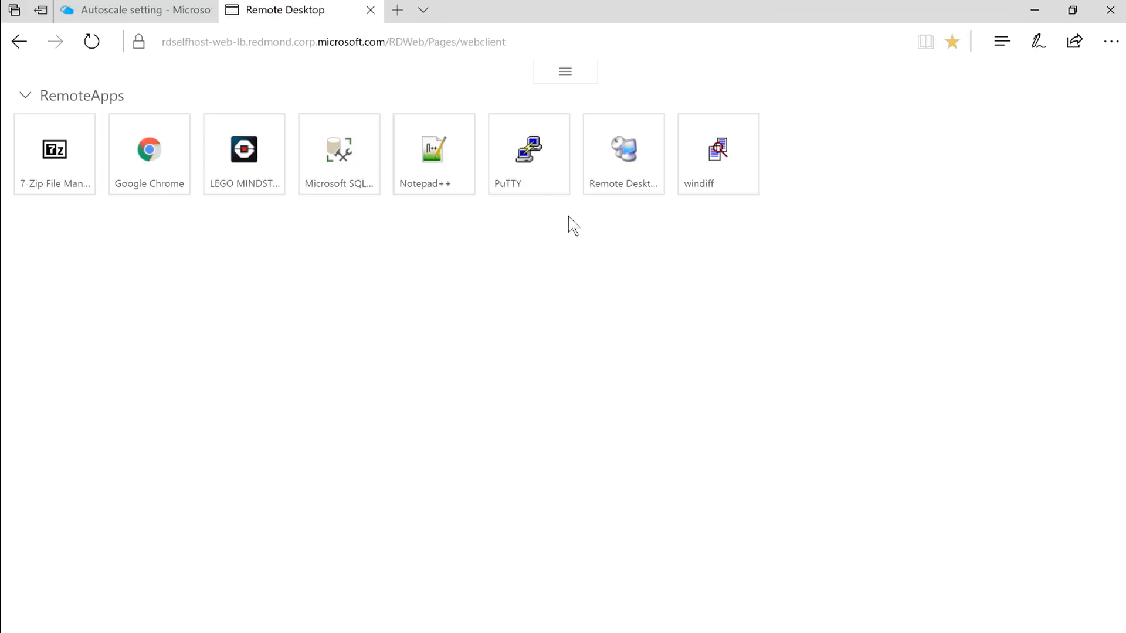
mouse_move(493, 250)
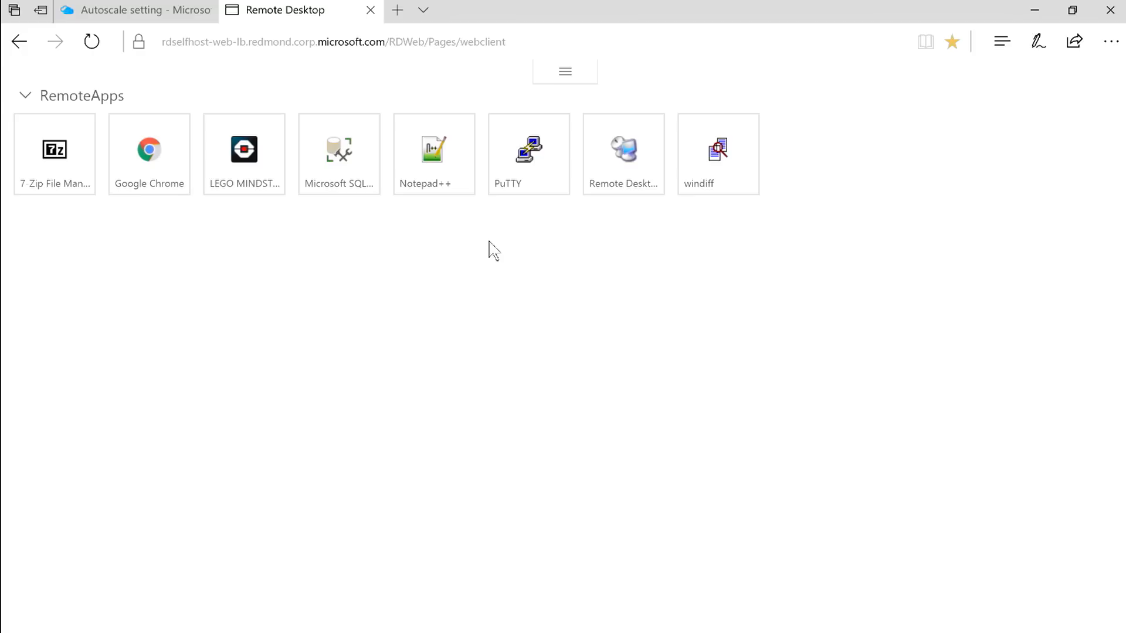
mouse_move(710, 144)
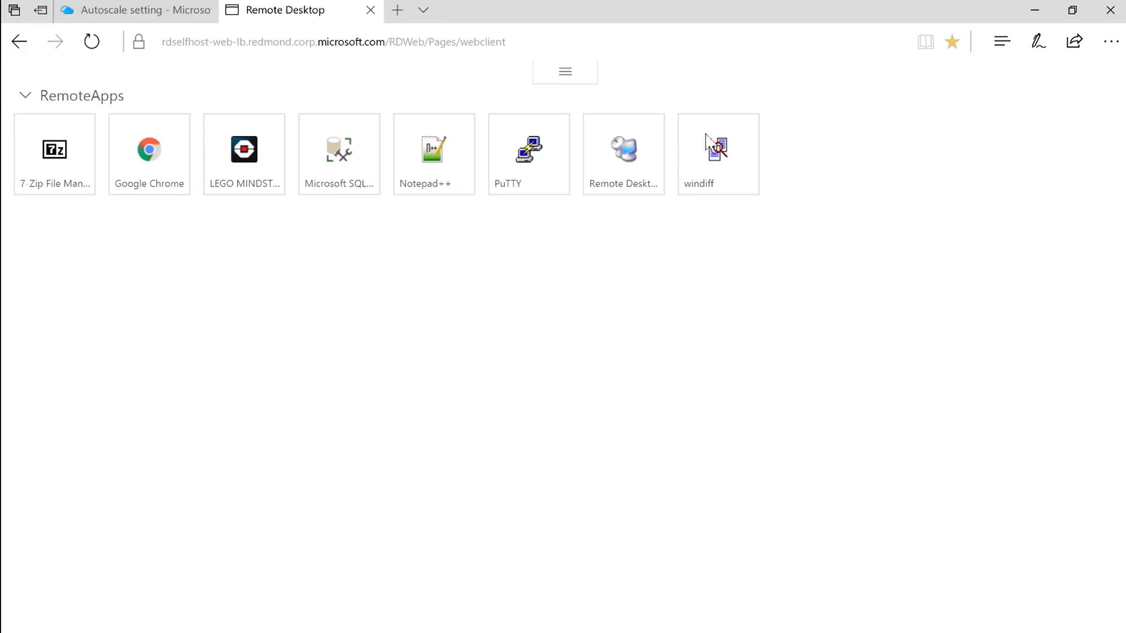
mouse_move(644, 132)
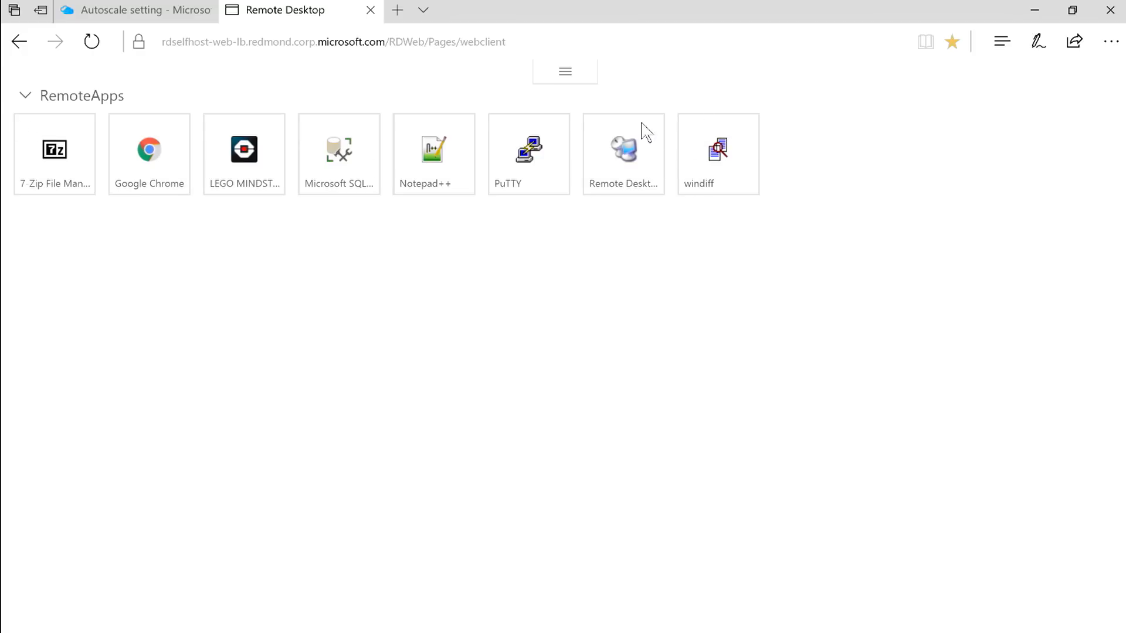
mouse_move(341, 167)
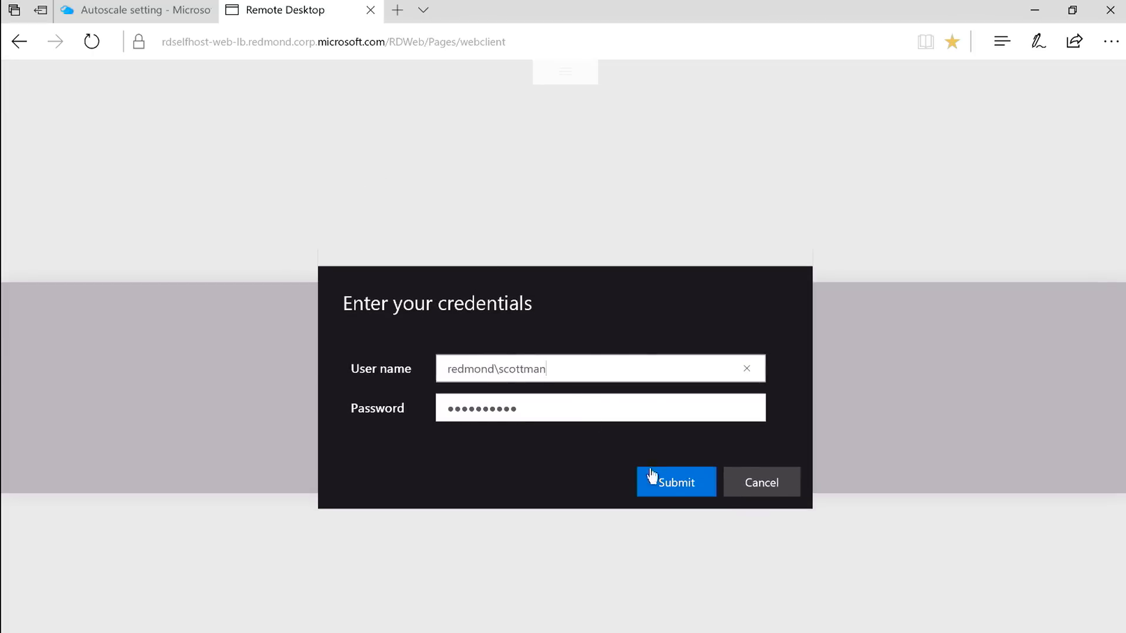
Step: Submit the credentials so Management Studio launches and shows Connect to Server
left_click(675, 482)
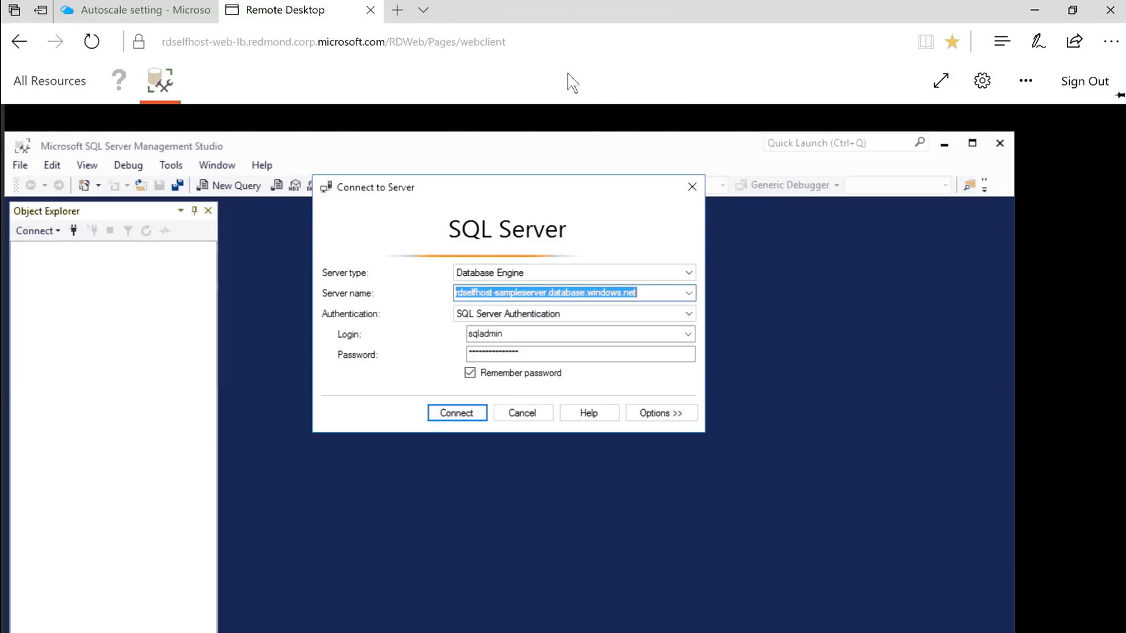
mouse_move(458, 76)
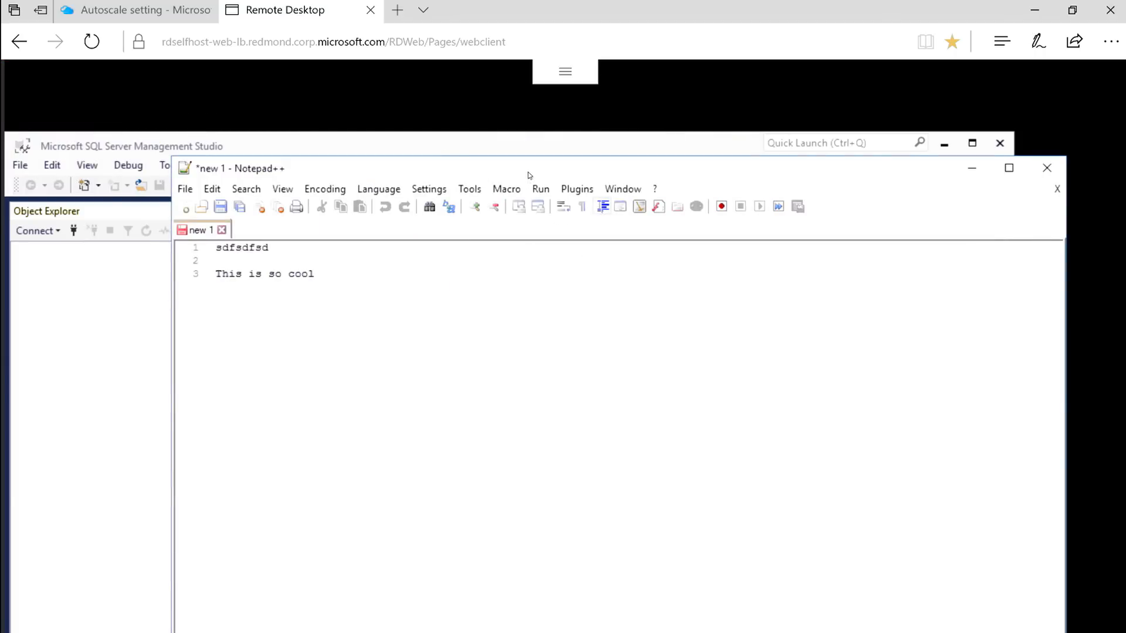
Step: Place the cursor after 'This is so cool' in Notepad++'s new 1 tab
left_click(313, 273)
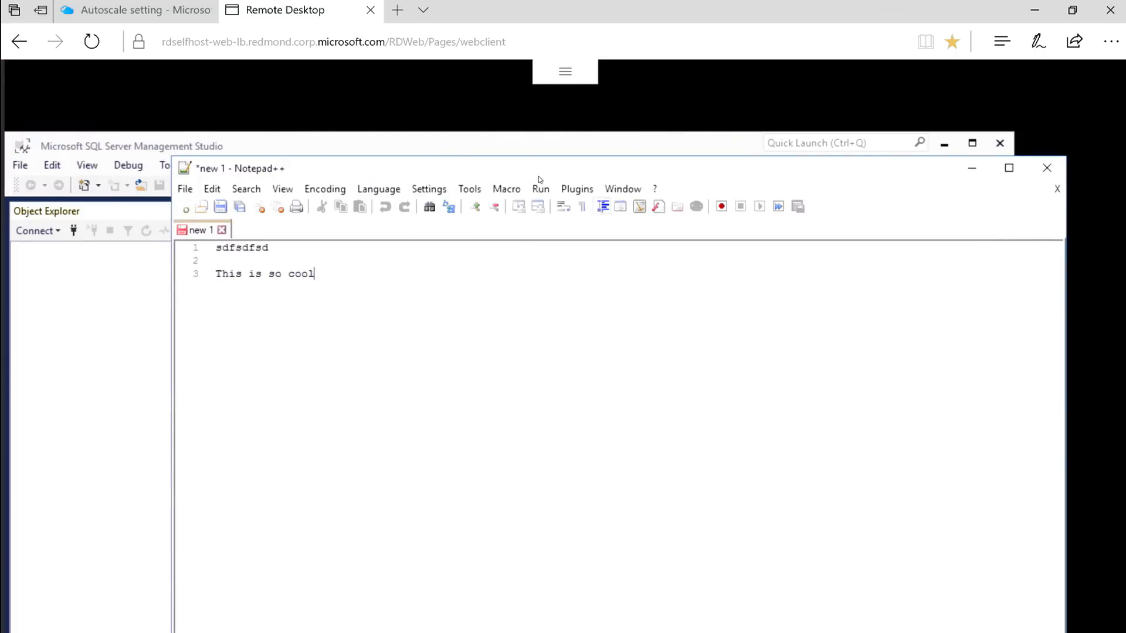